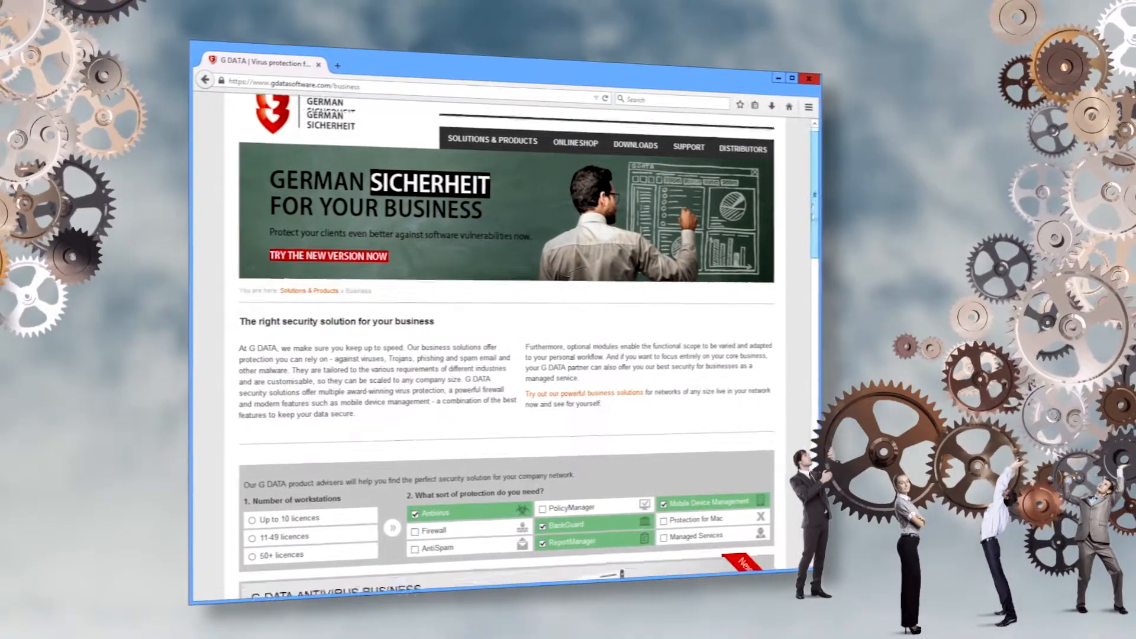
- Review the Remote Registry service and shares, then reach Folder Options for Local Disk (C:)
scroll(down, 3)
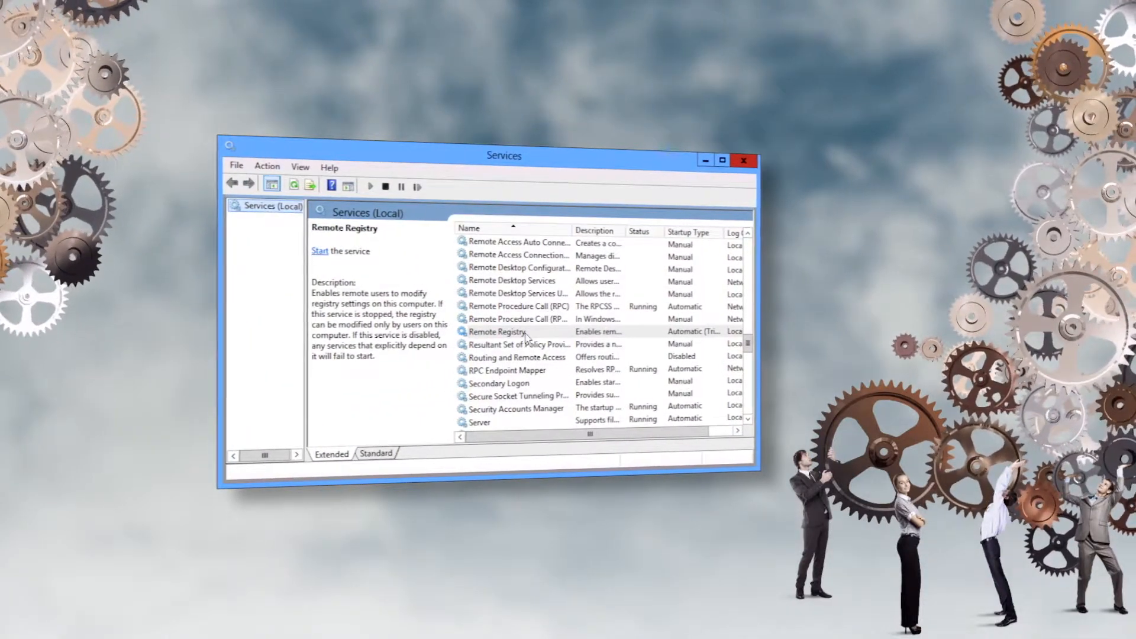
click(495, 331)
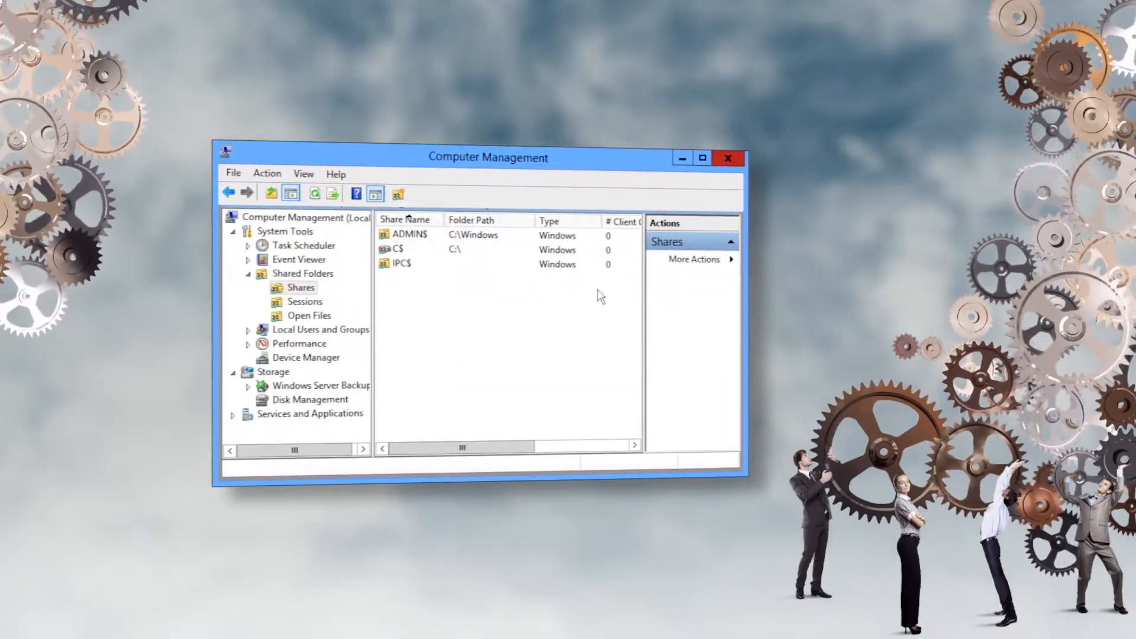
click(411, 234)
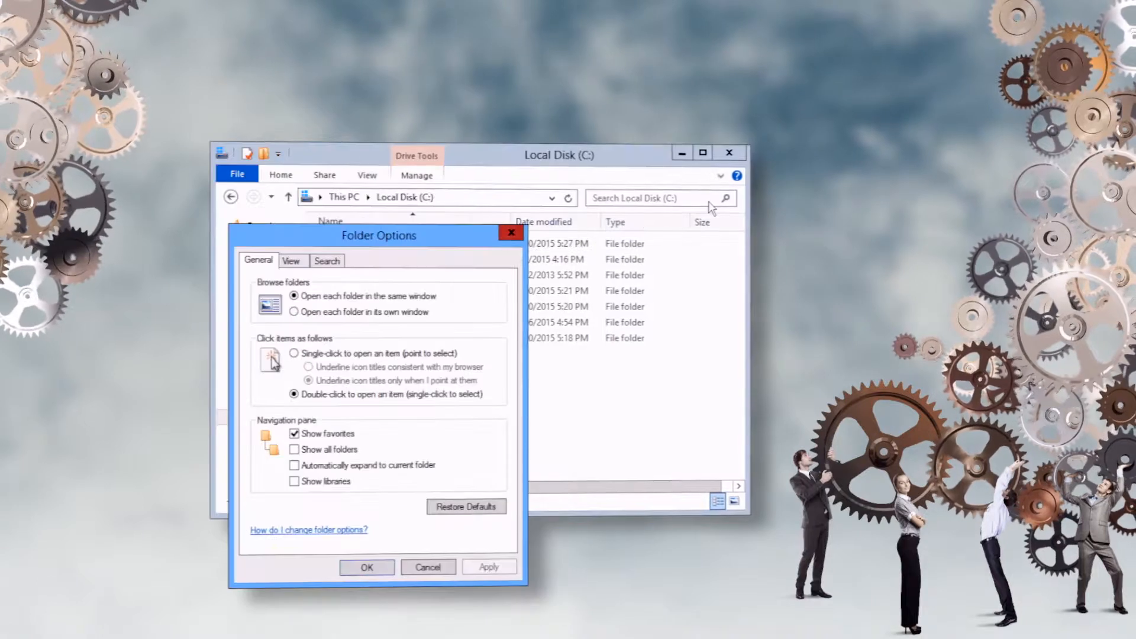
- Turn off 'Use Sharing Wizard (Recommended)' in the View settings and apply it
click(291, 260)
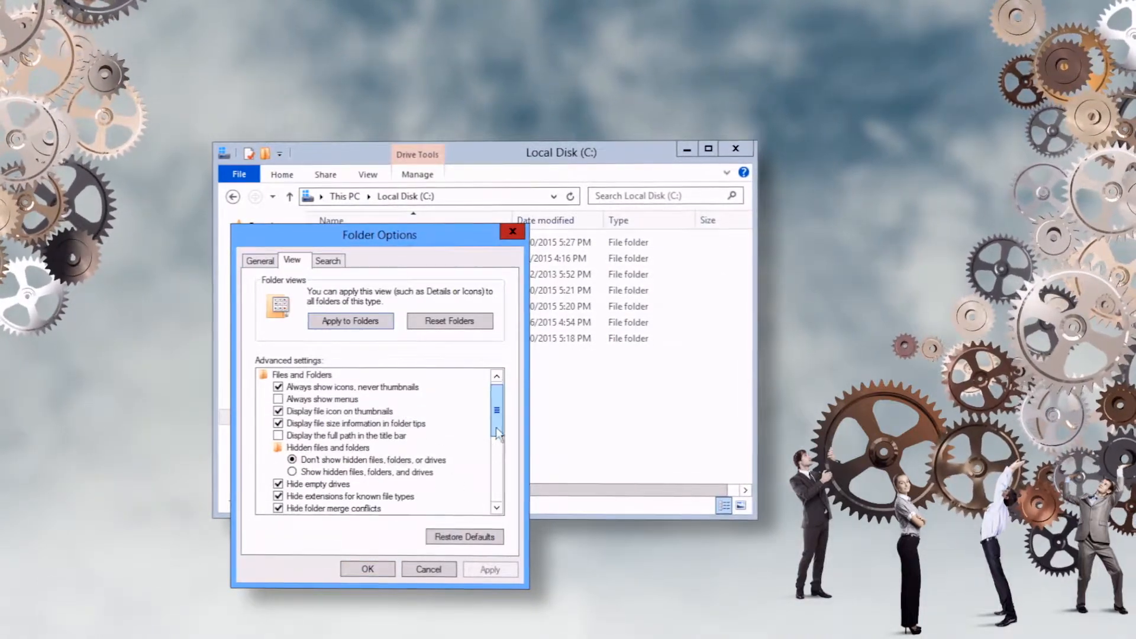
scroll(down, 3)
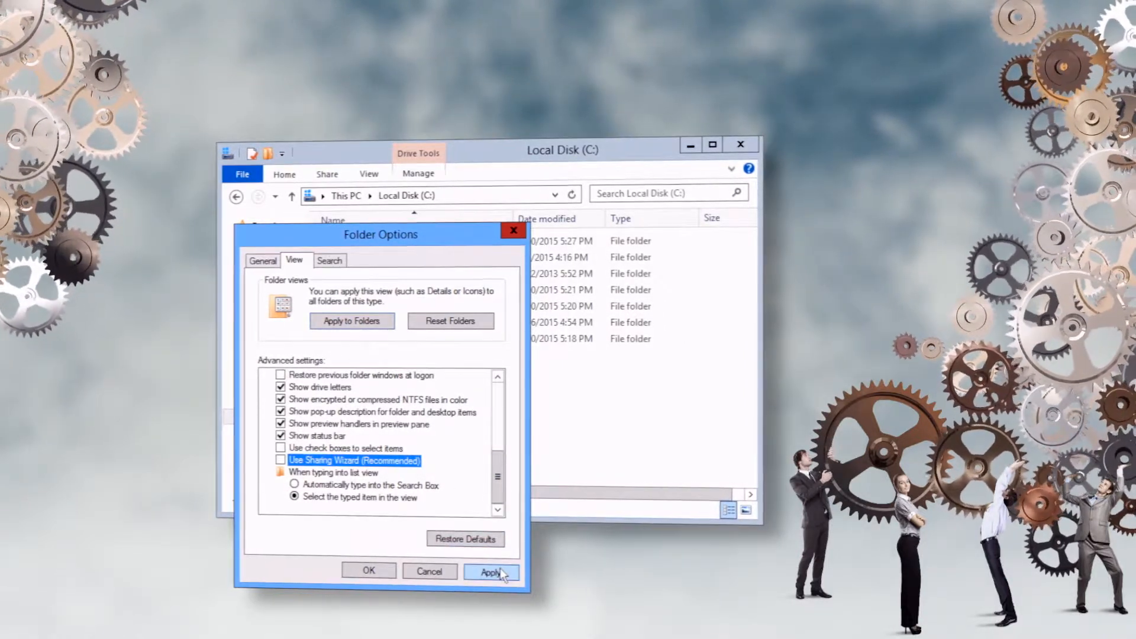
click(489, 571)
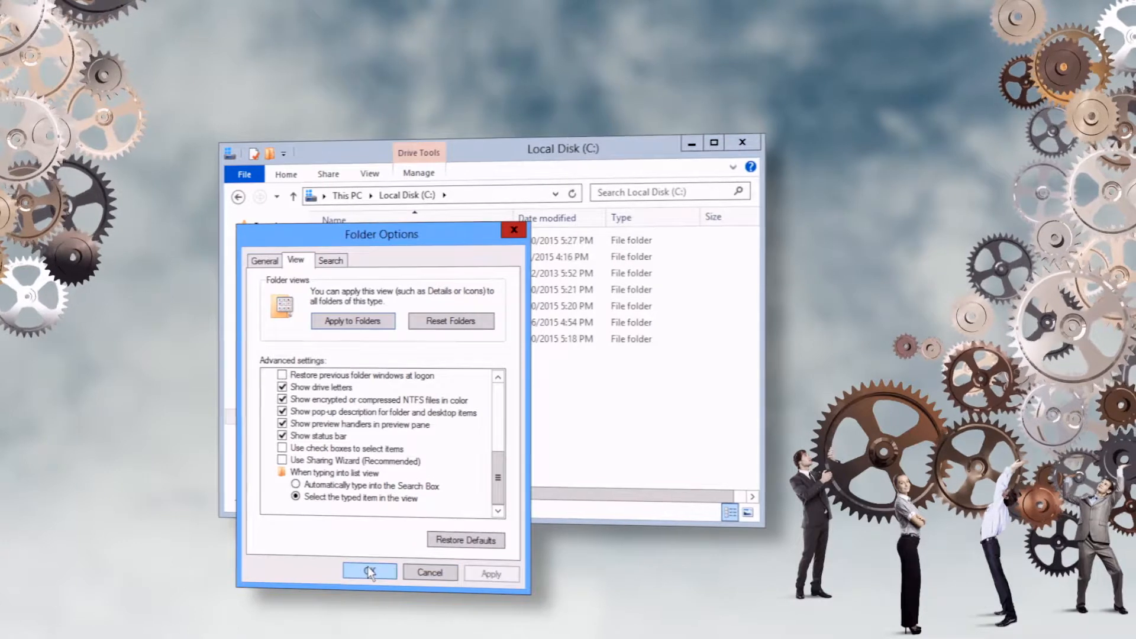
click(369, 573)
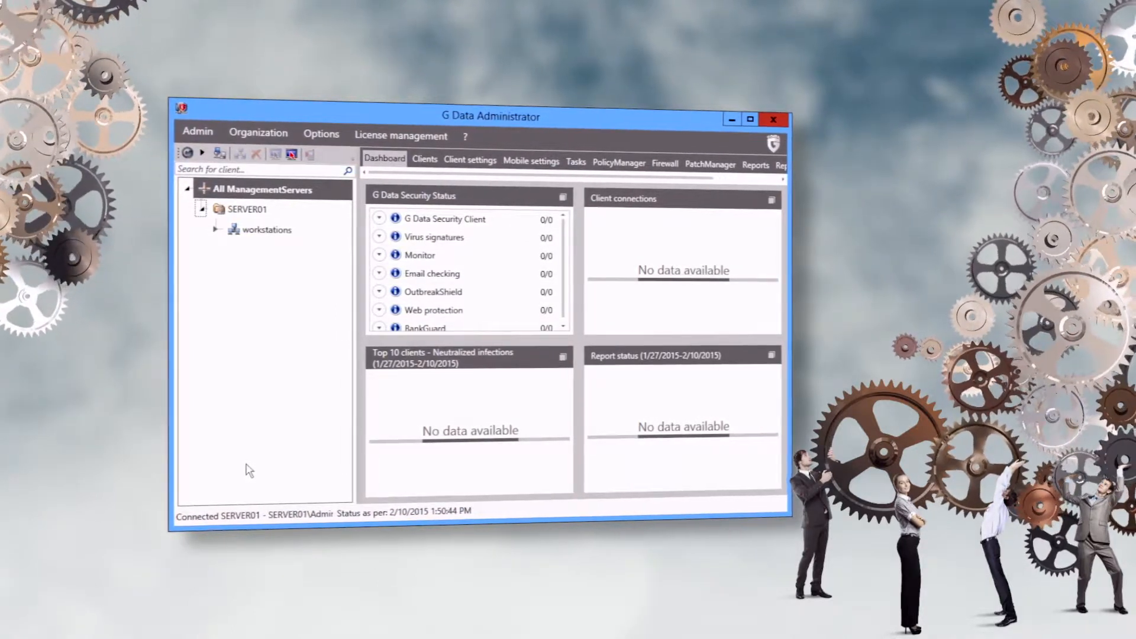
- Start a Find computer(s) search over IPs 10.211.212.0 to 10.211.212.9 from the Organization menu
click(255, 133)
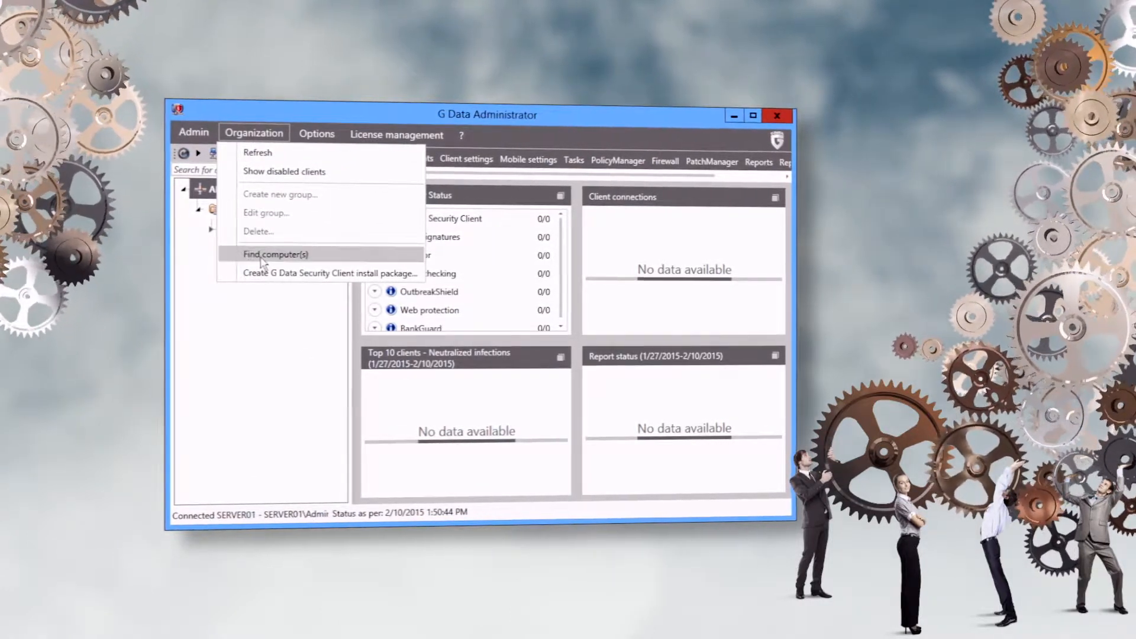
click(275, 255)
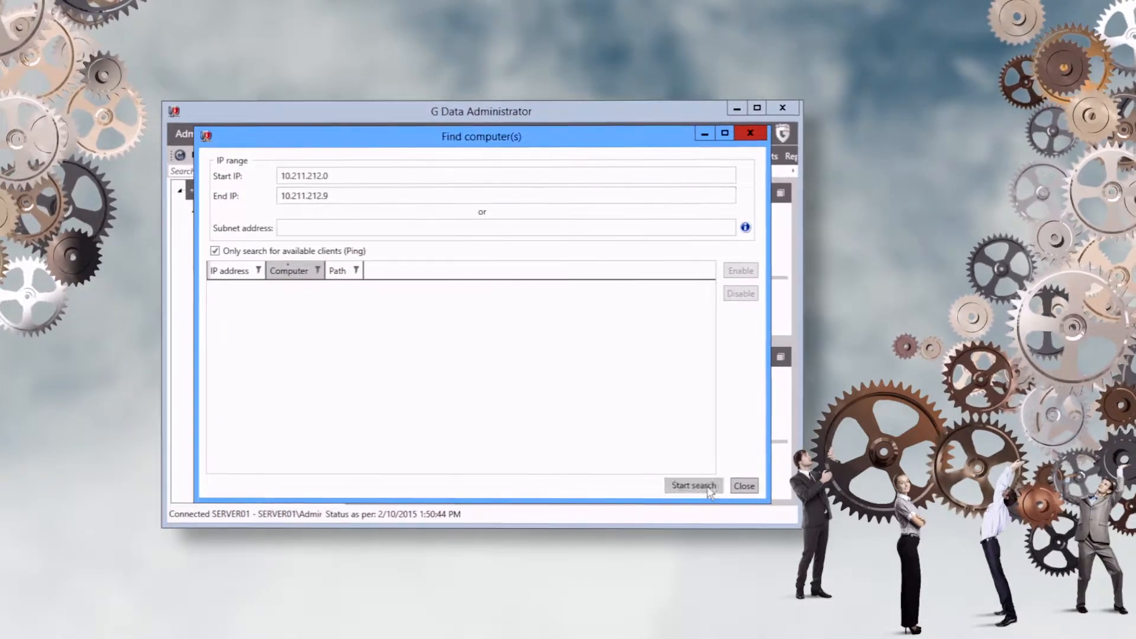
click(692, 485)
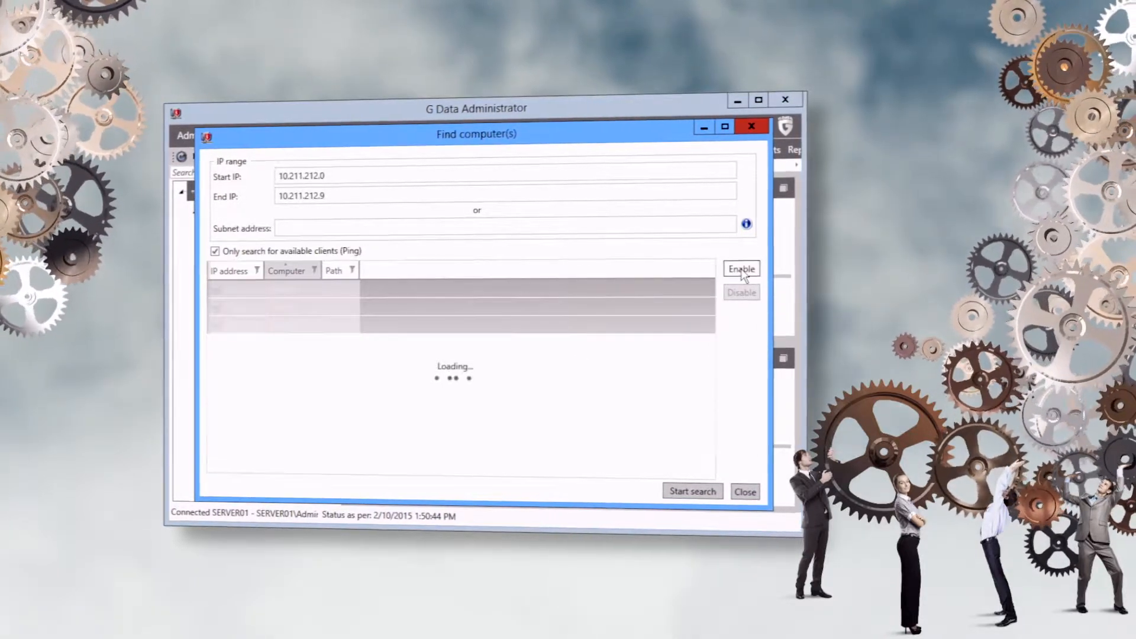
- Launch Install G Data Security Client on the three found computers with the installation account credentials
right_click(239, 289)
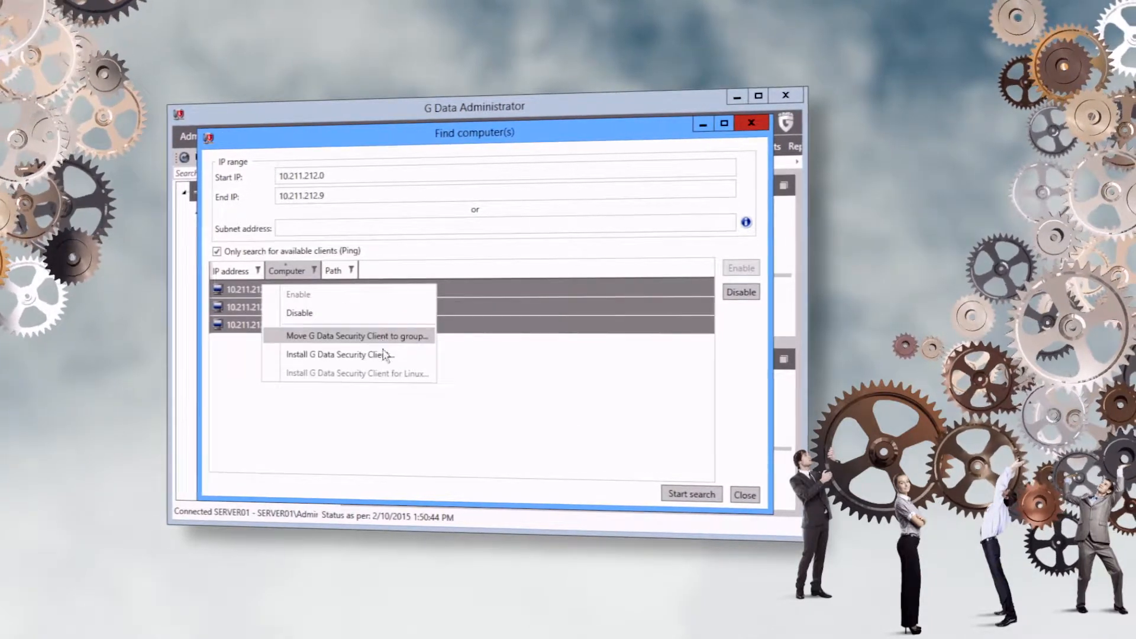
click(335, 354)
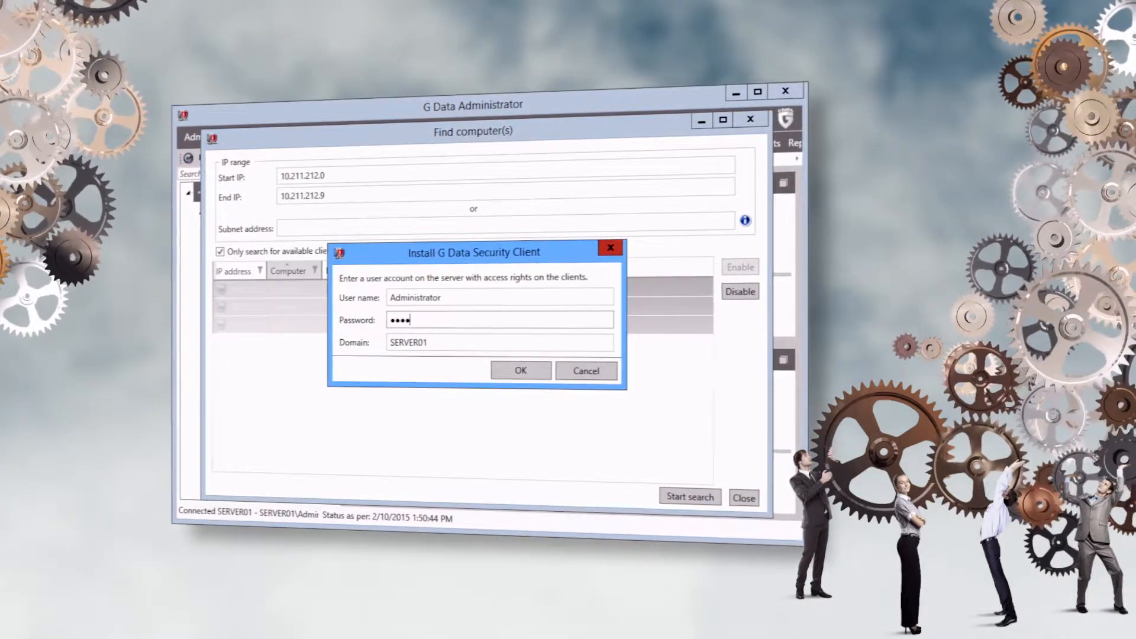
text(••••)
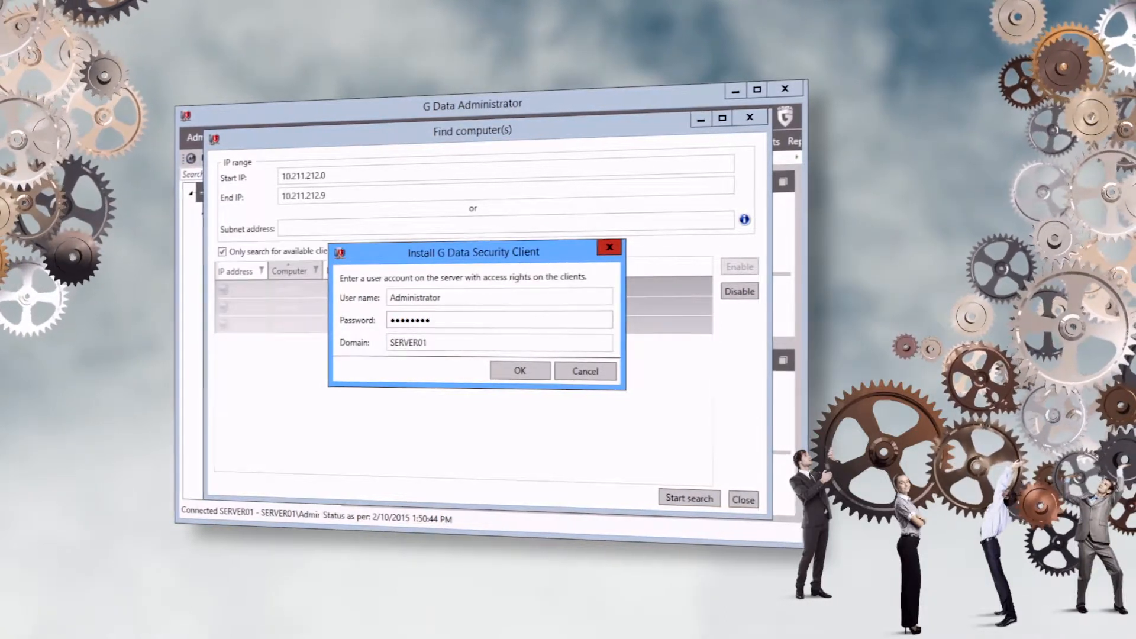
click(518, 371)
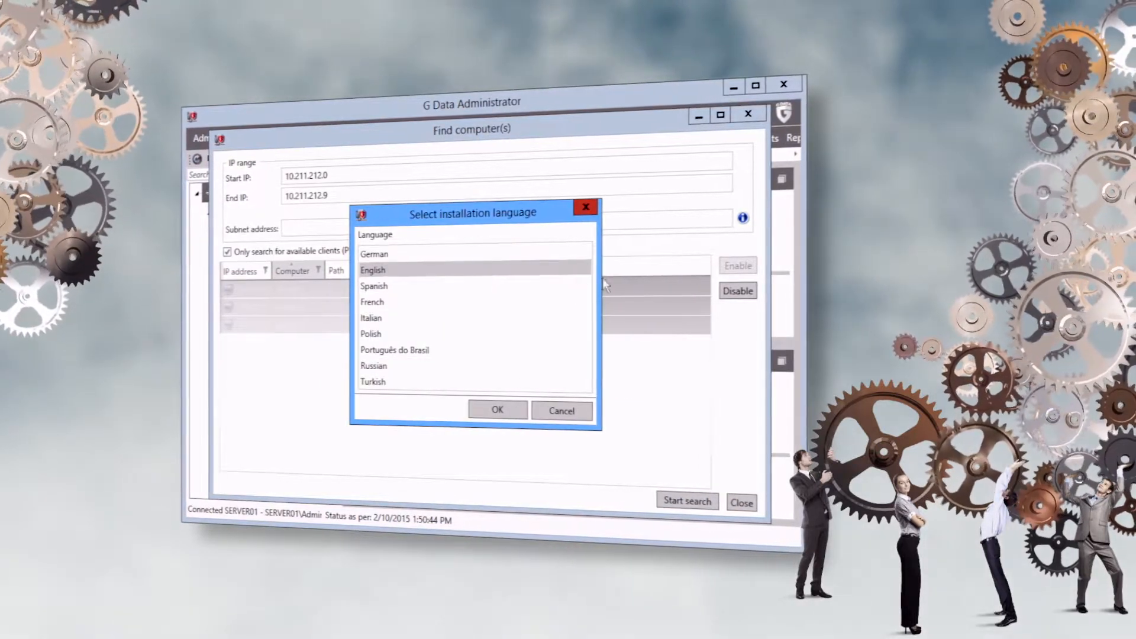
- Install in English including the G Data Firewall on client01–client03 and dismiss the overview
click(497, 410)
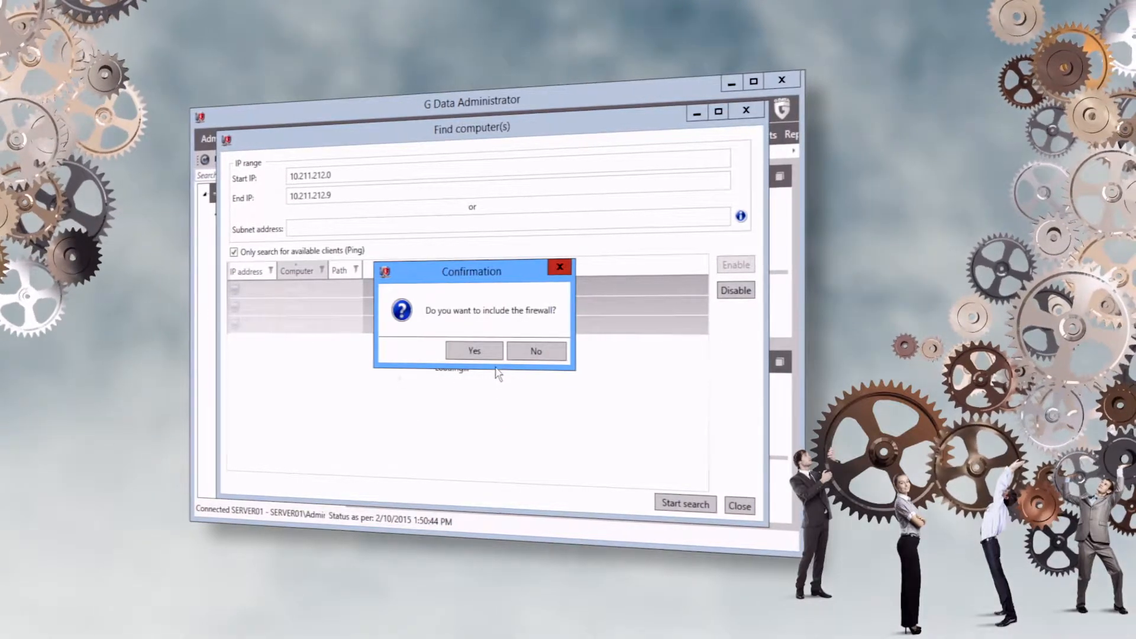
click(473, 350)
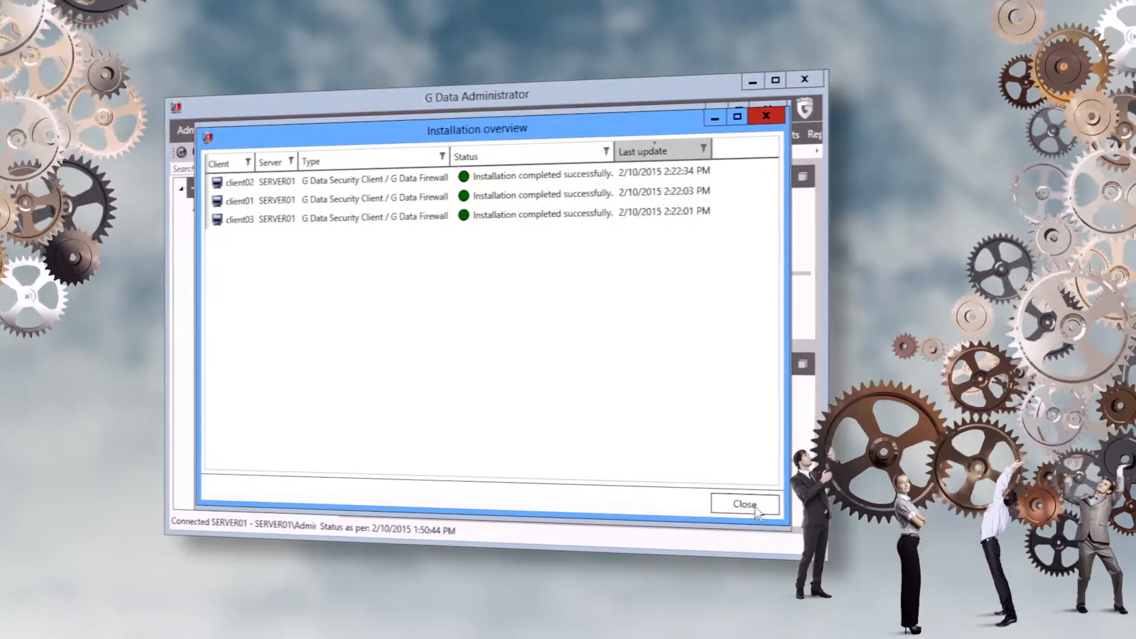
click(744, 504)
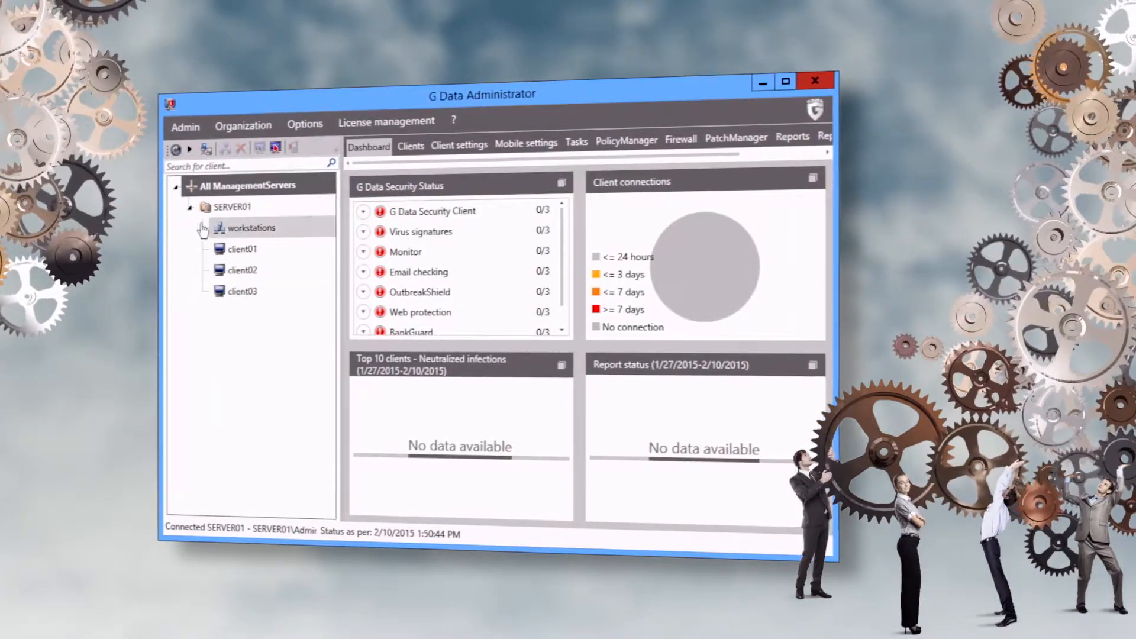
- Bring up the actions for the workstations group listing client01–client03 under SERVER01
right_click(250, 227)
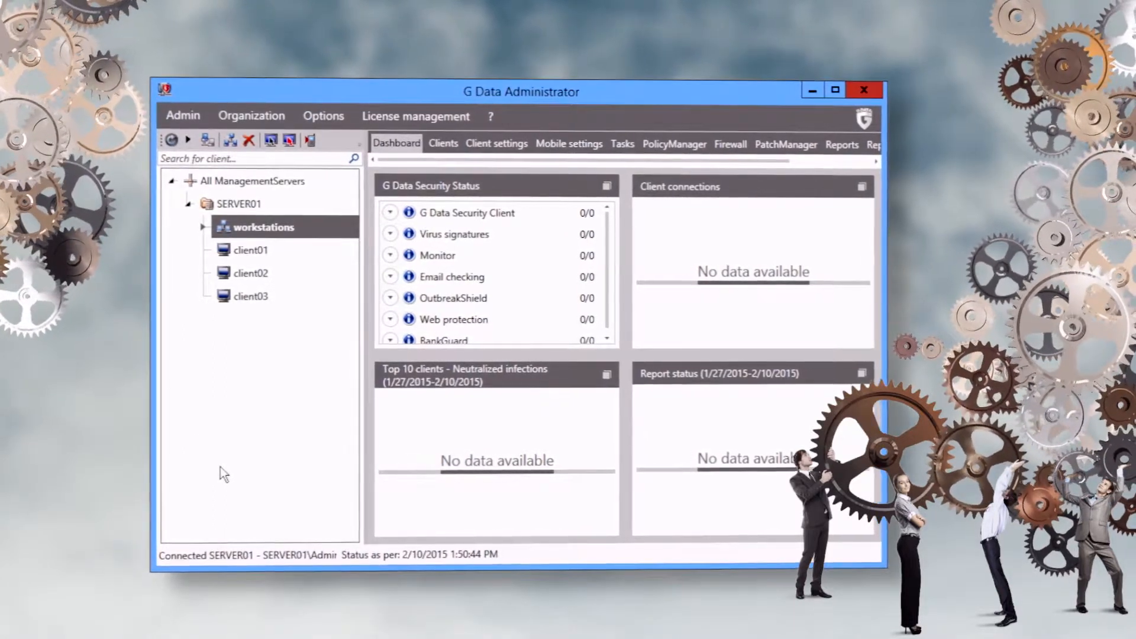
- Create an English Security Client install package for SERVER01 saved to drive C: and acknowledge the notices
click(251, 115)
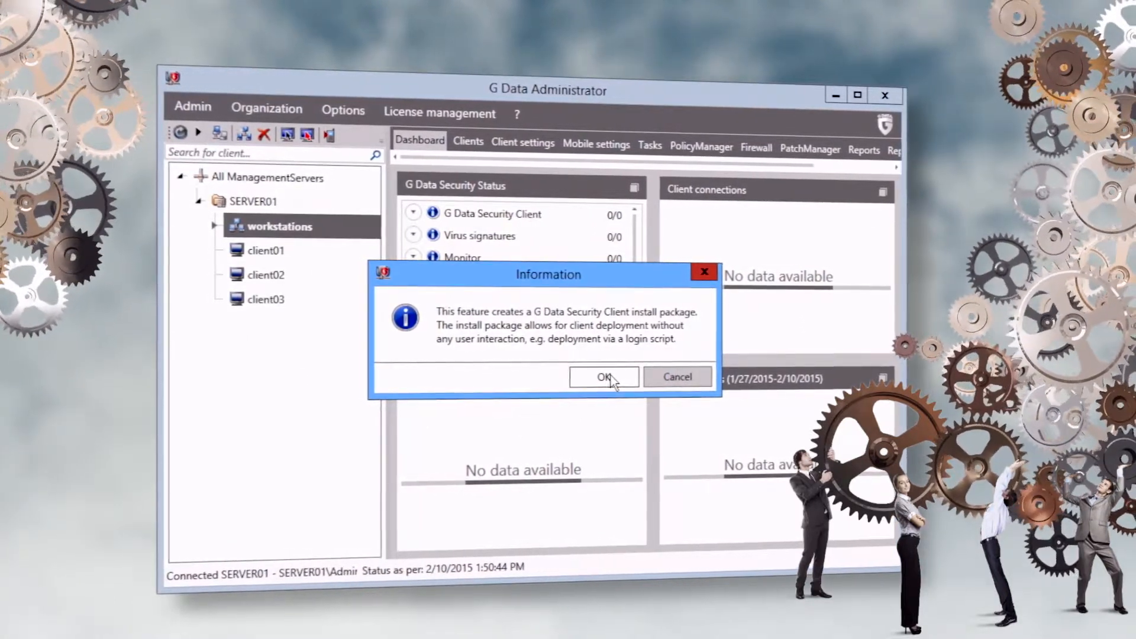
click(603, 376)
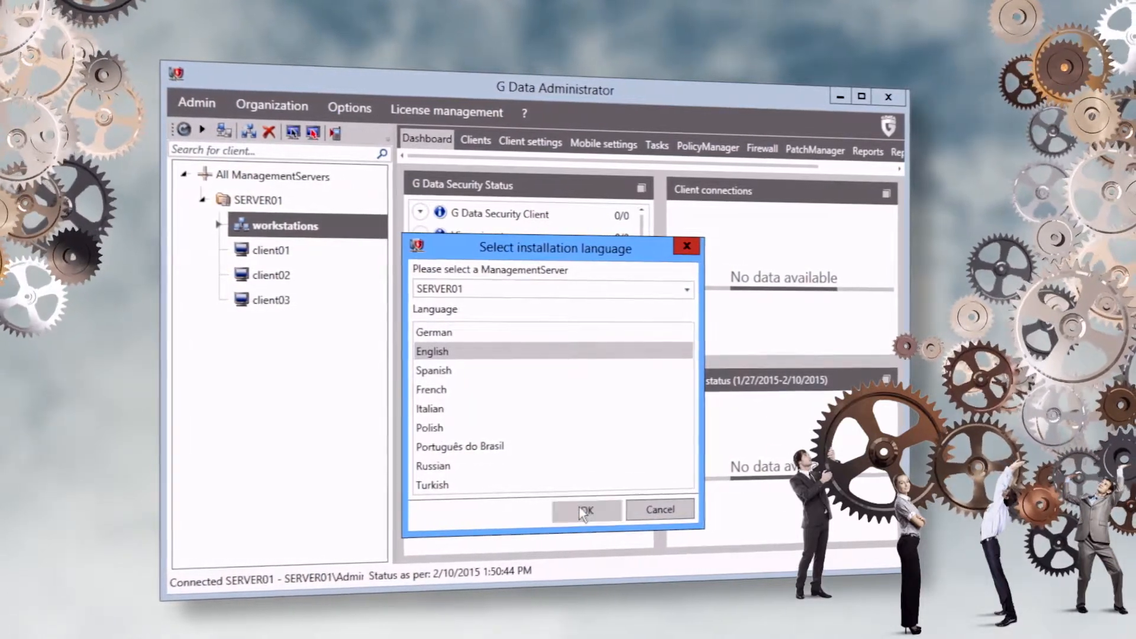
click(587, 509)
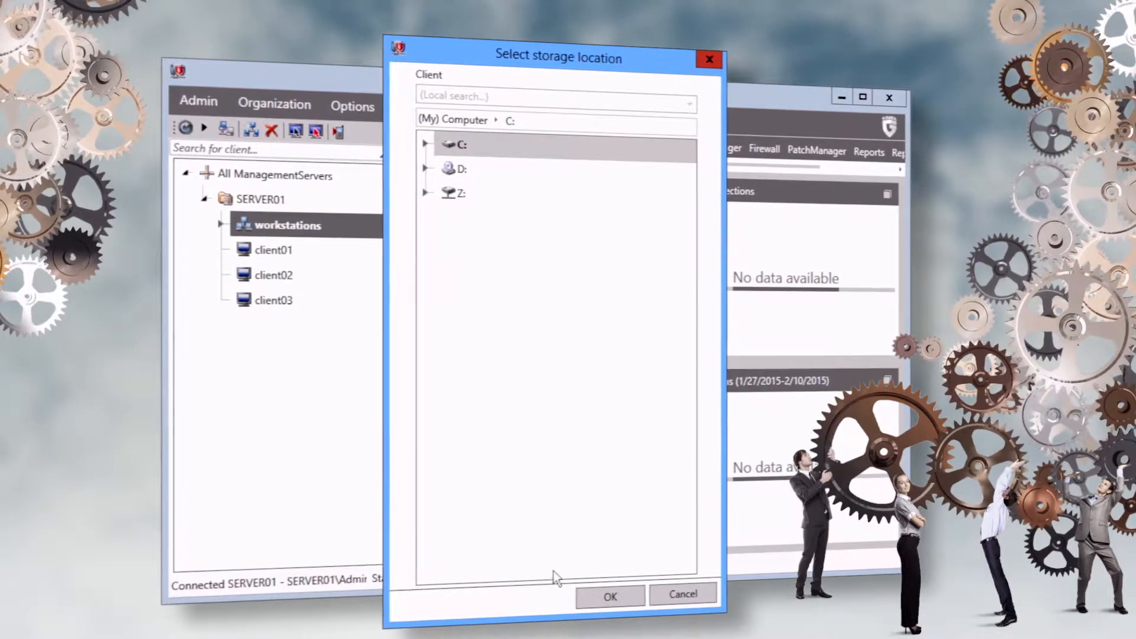
click(609, 596)
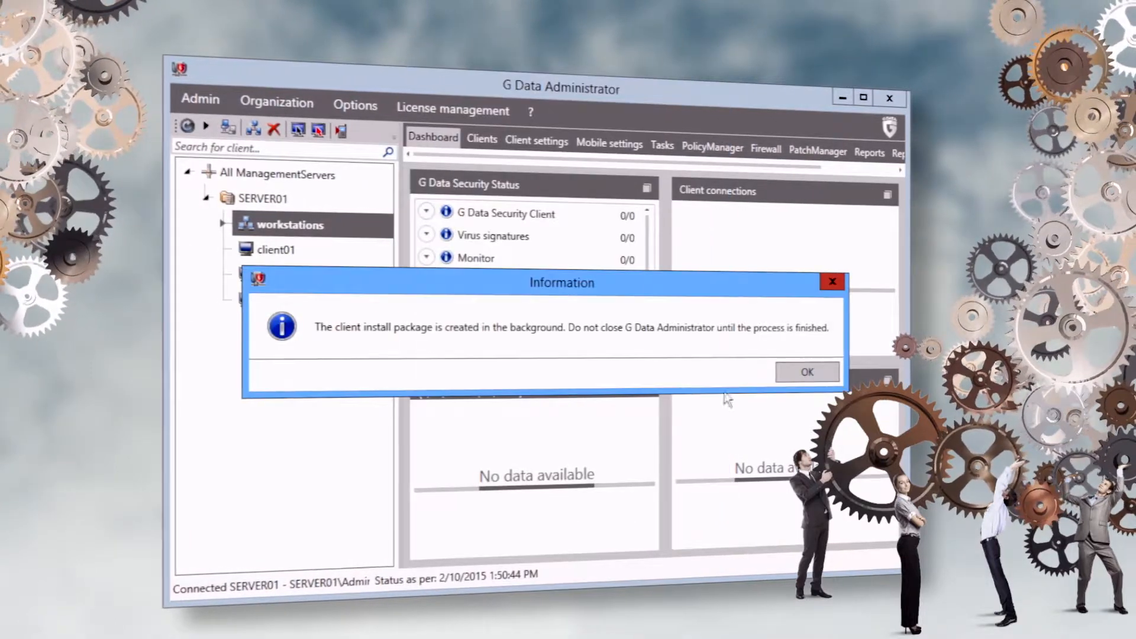
click(806, 371)
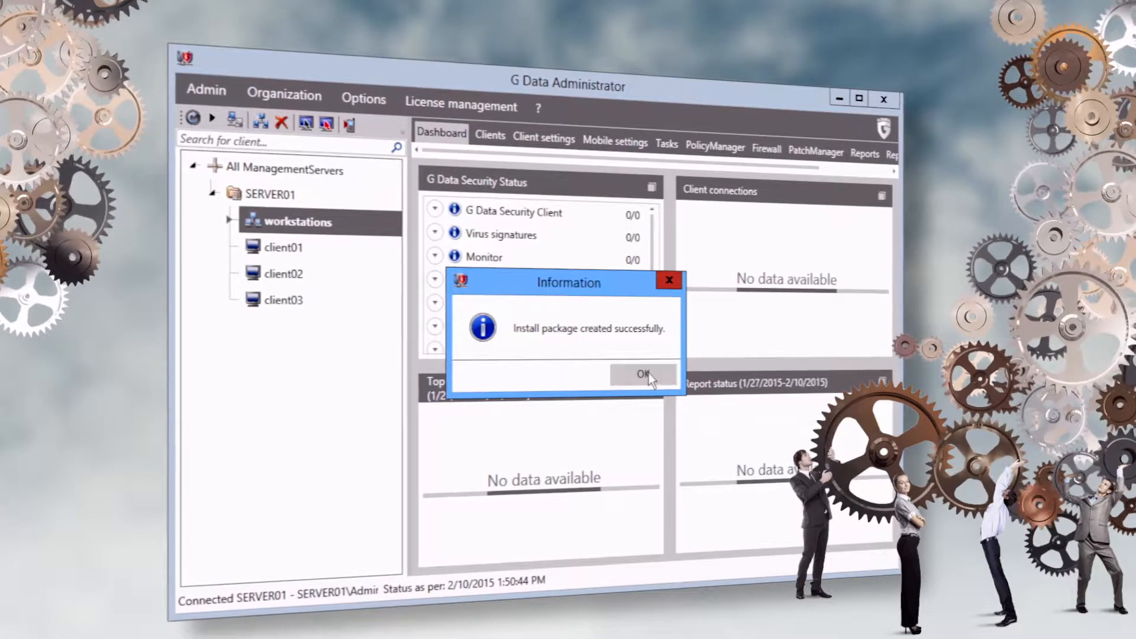
click(641, 375)
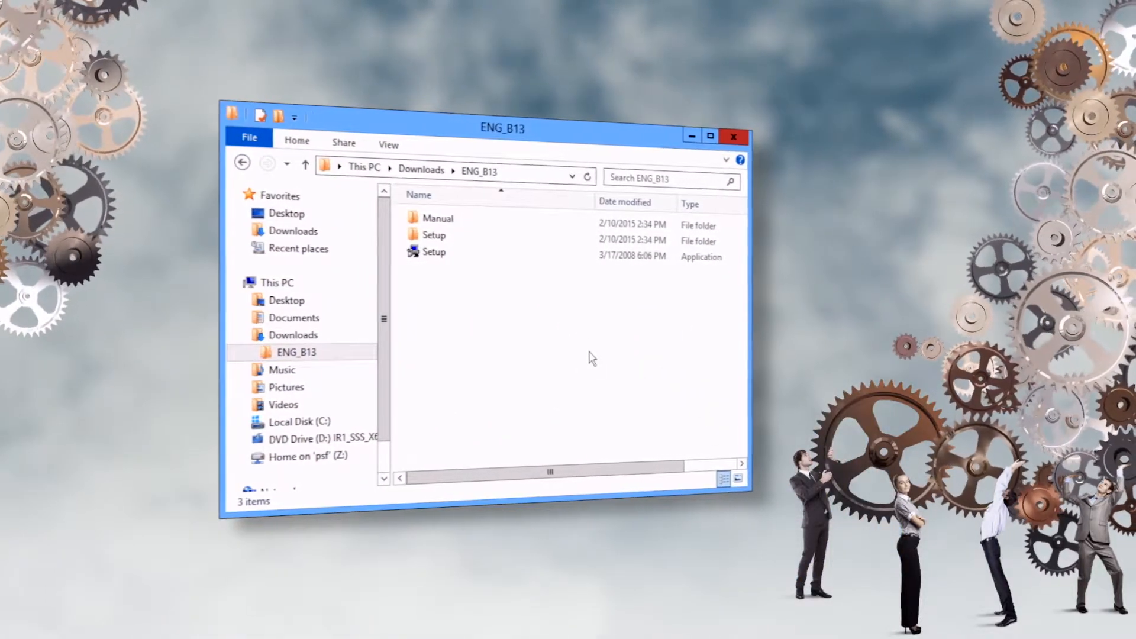
- Run setup.exe from the ENG_B13 Setup\Client folder to launch the client installer
double_click(433, 234)
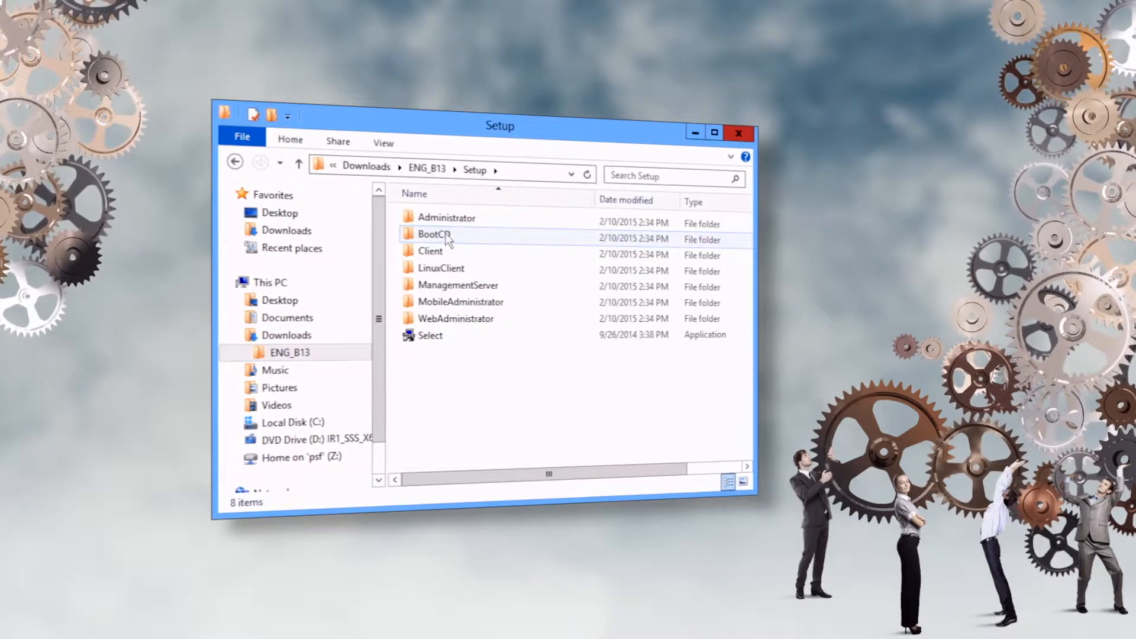
double_click(431, 251)
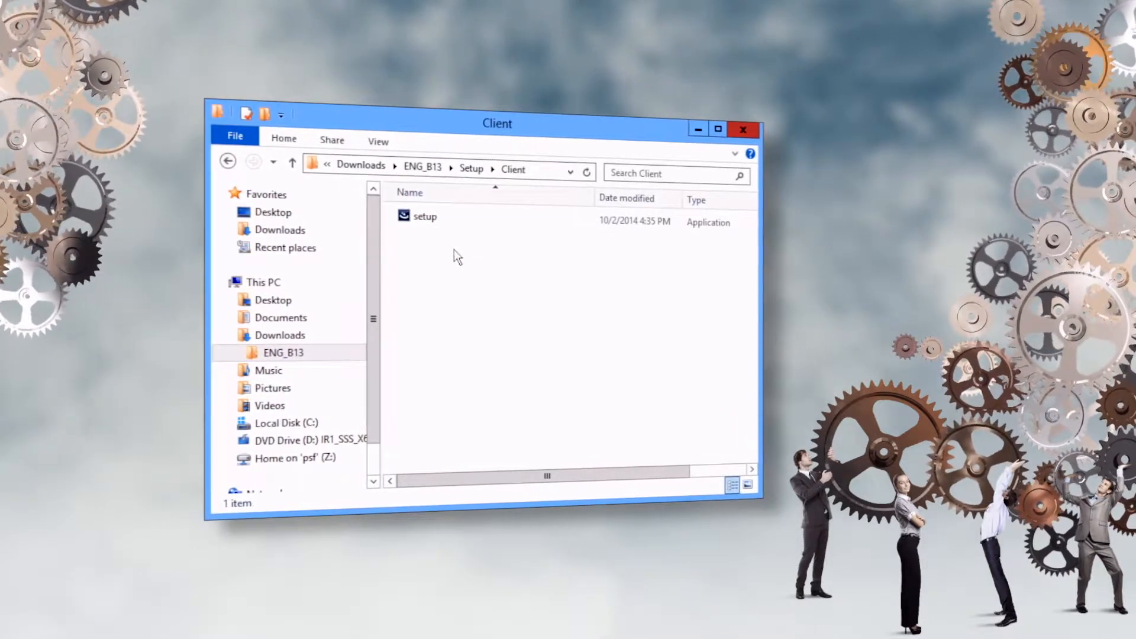
click(424, 215)
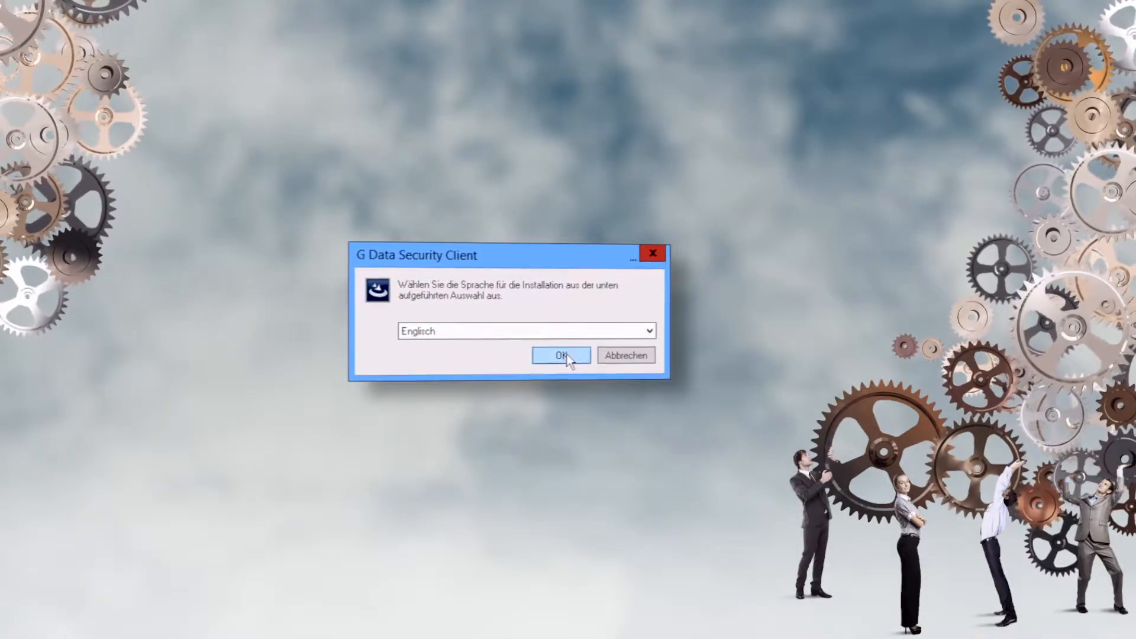
- Accept English as setup language, pass the welcome page and agree to the license terms
click(561, 356)
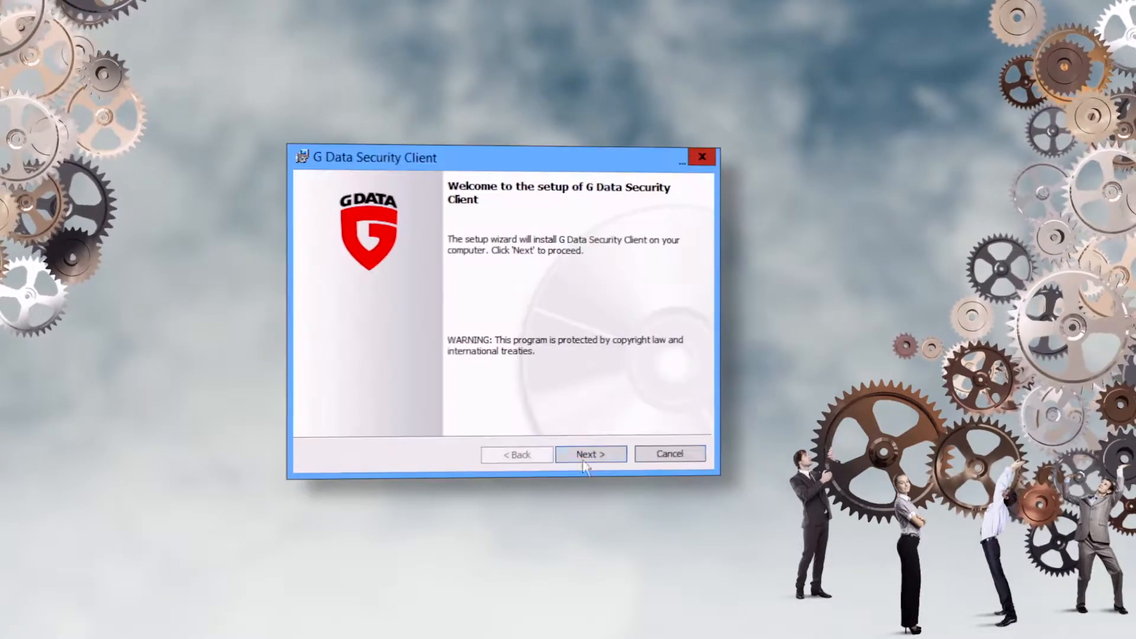
click(589, 453)
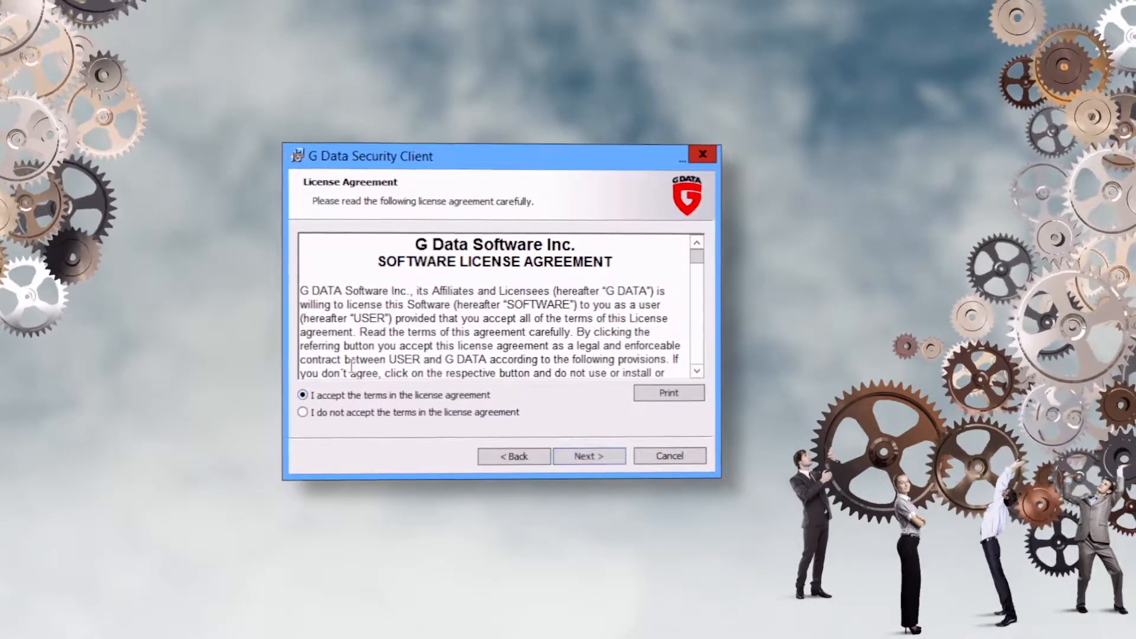
click(588, 455)
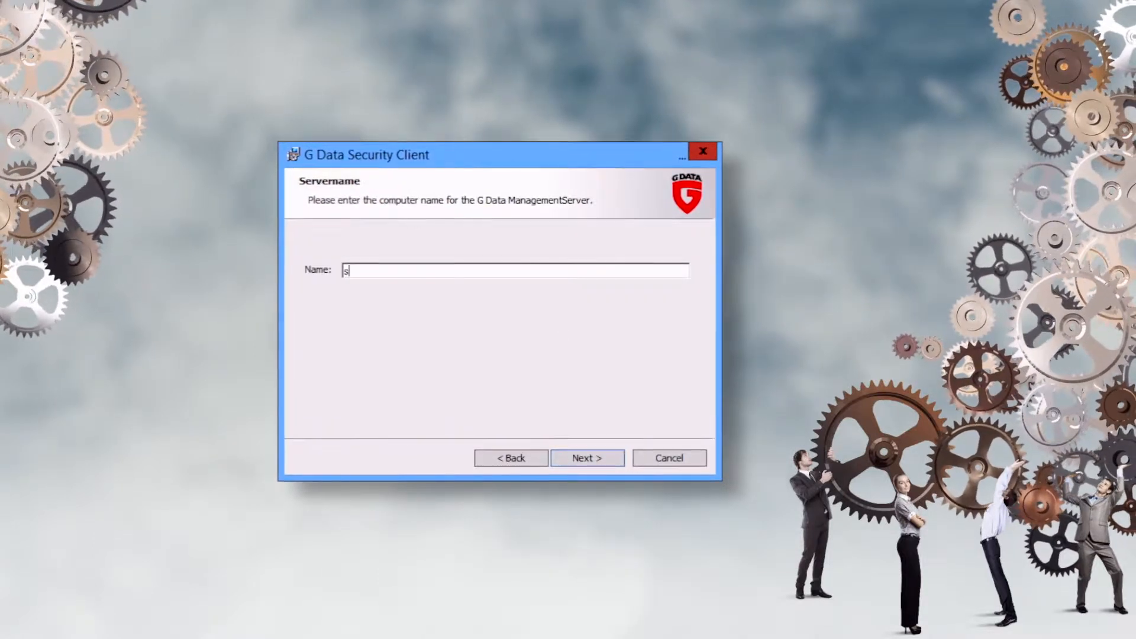
- Point the client at management server server01, install it and finish the wizard
text(erver01)
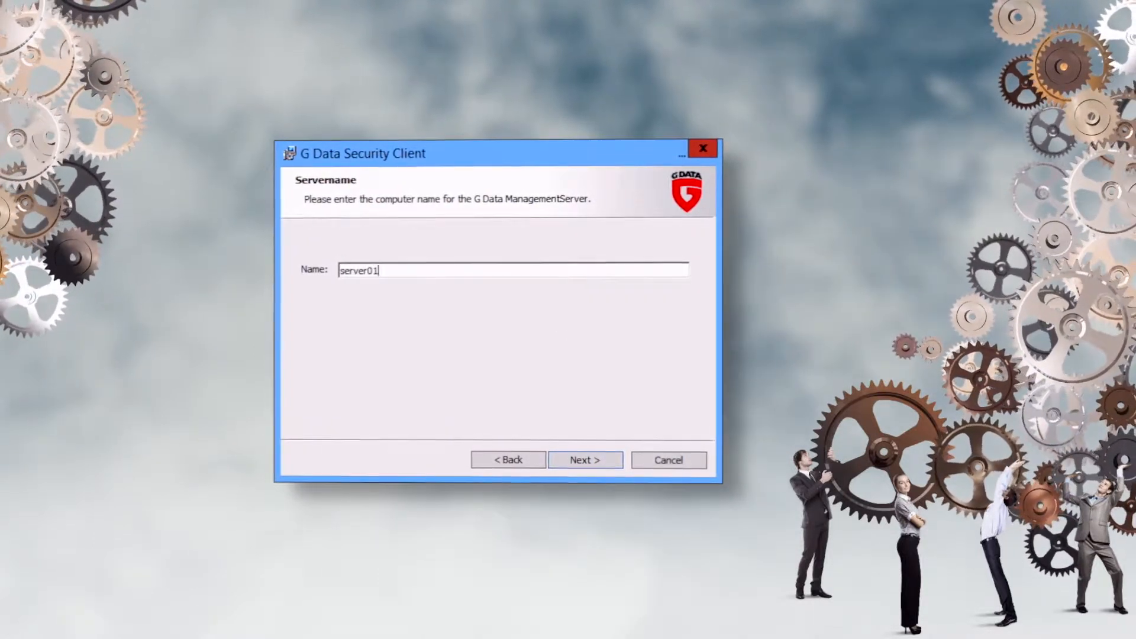
click(584, 459)
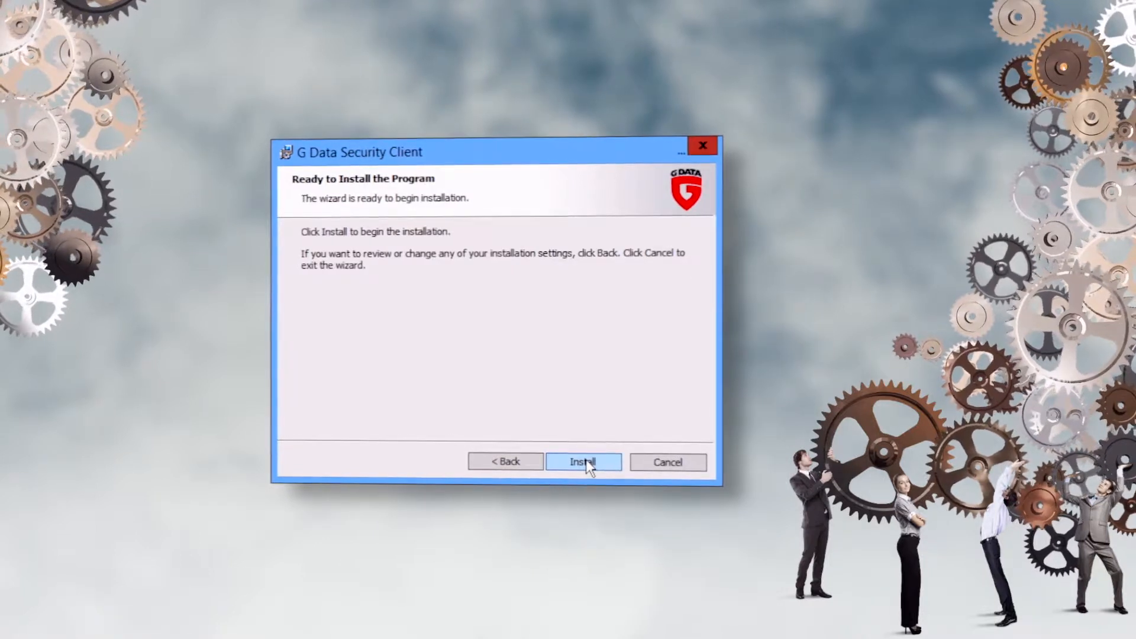
click(583, 461)
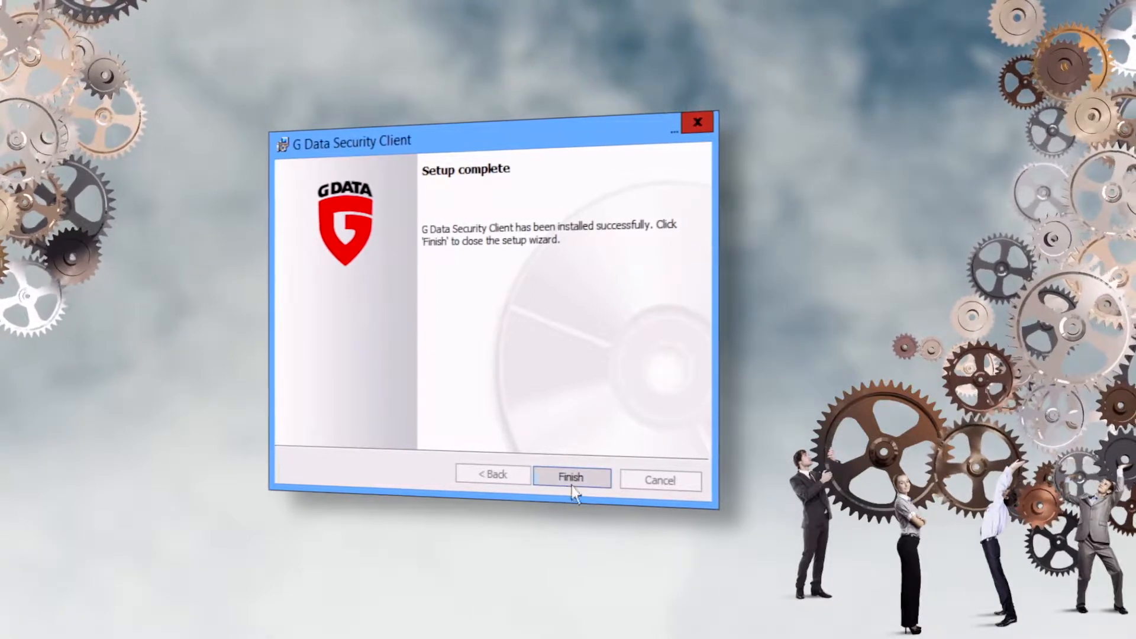
click(570, 477)
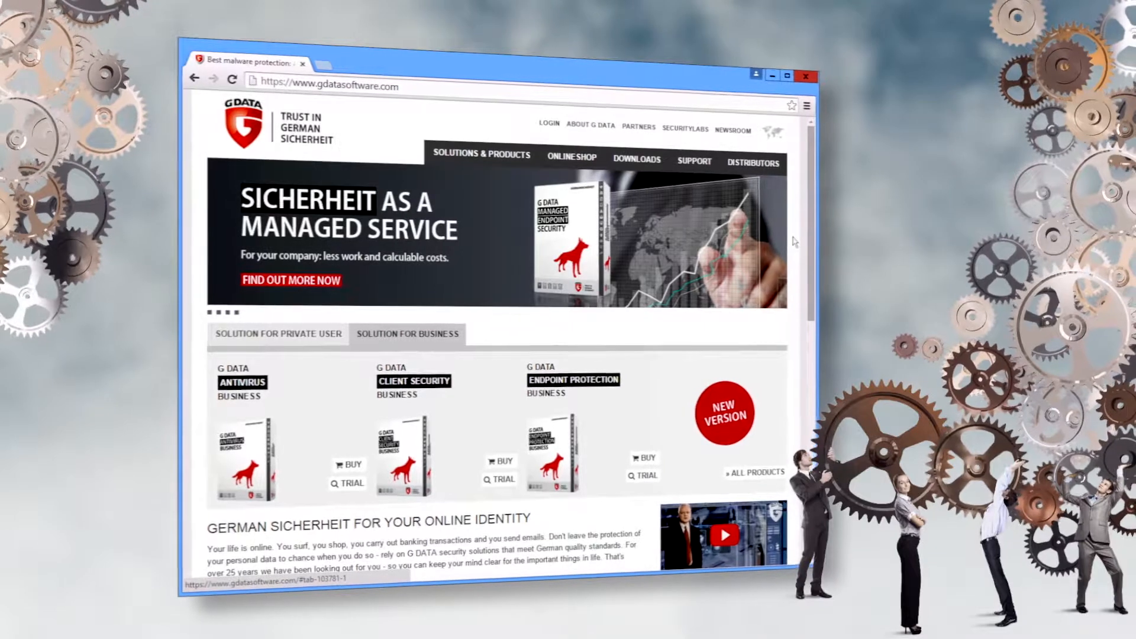